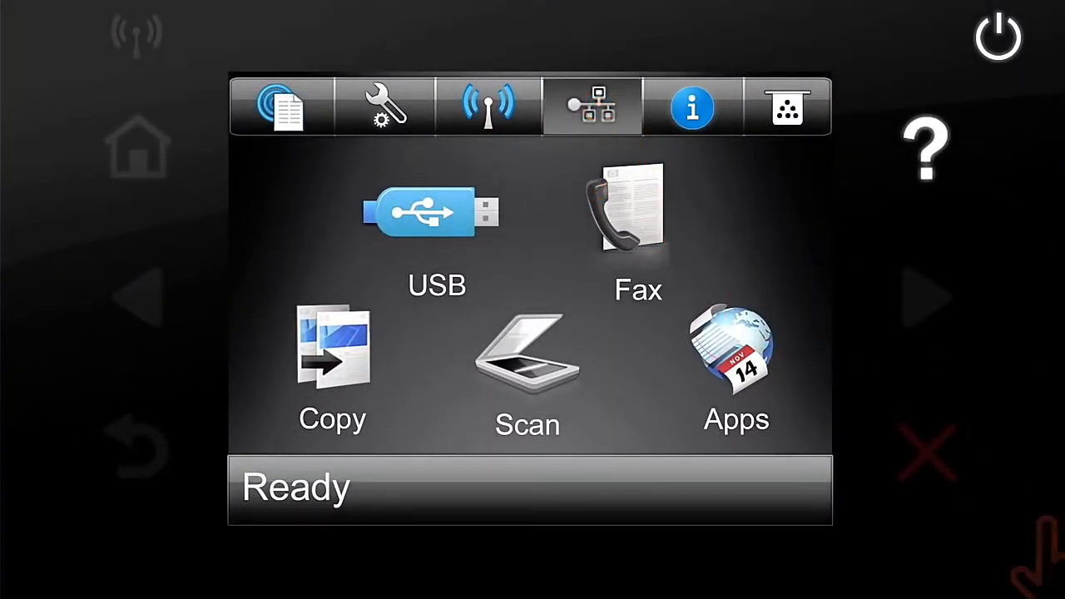
Show the printer's wireless network details from the control panel home screen
{"action": "left_click", "coordinate": [593, 106]}
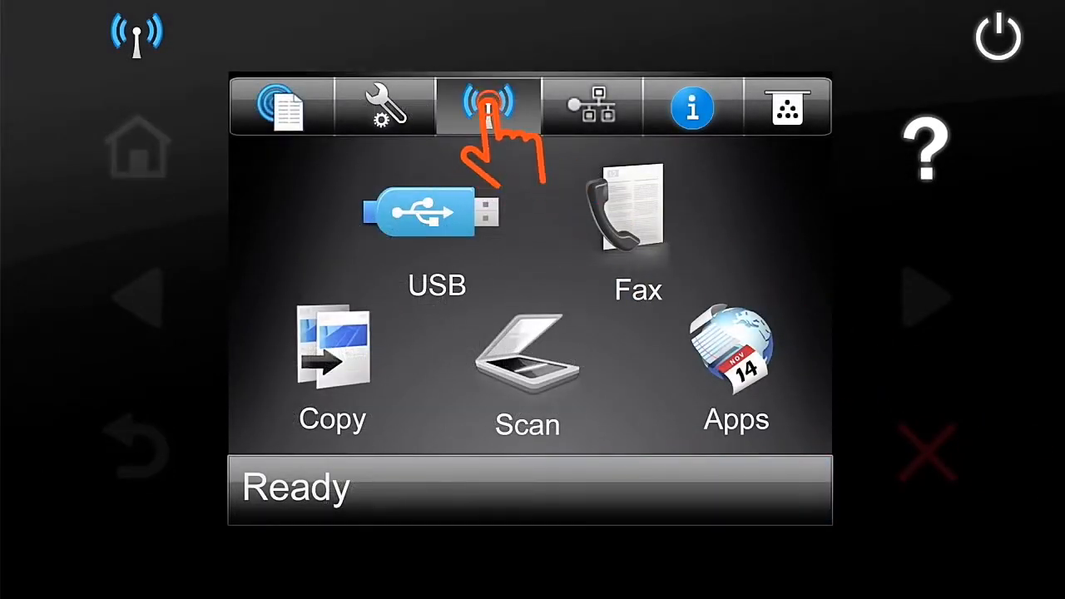
{"action": "left_click", "coordinate": [489, 106]}
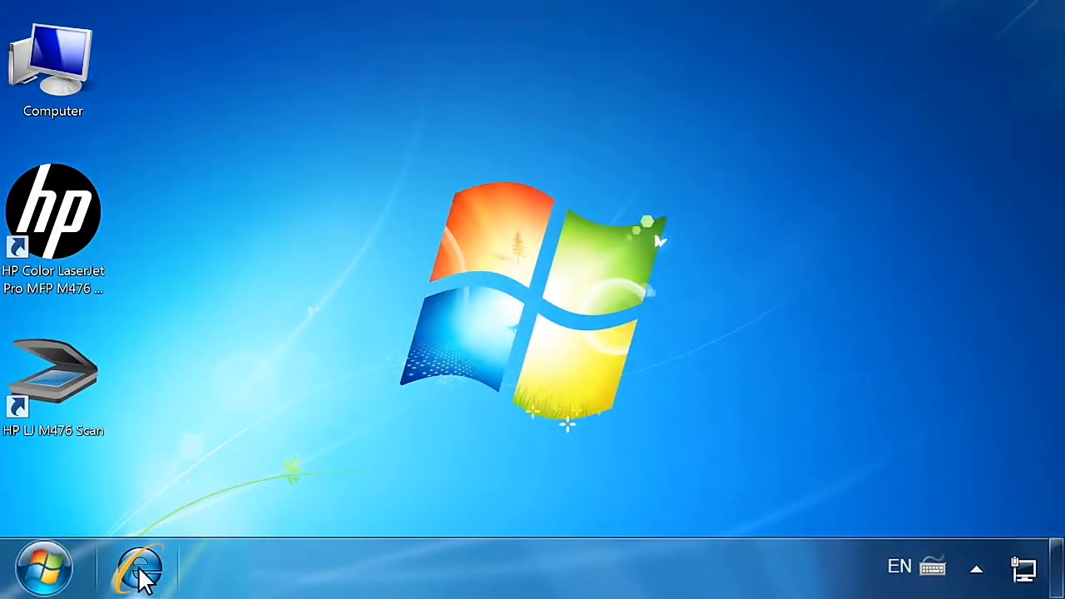
Browse to the printer's web page at 192.168.1.123 showing Device Status Ready
{"action": "left_click", "coordinate": [140, 569]}
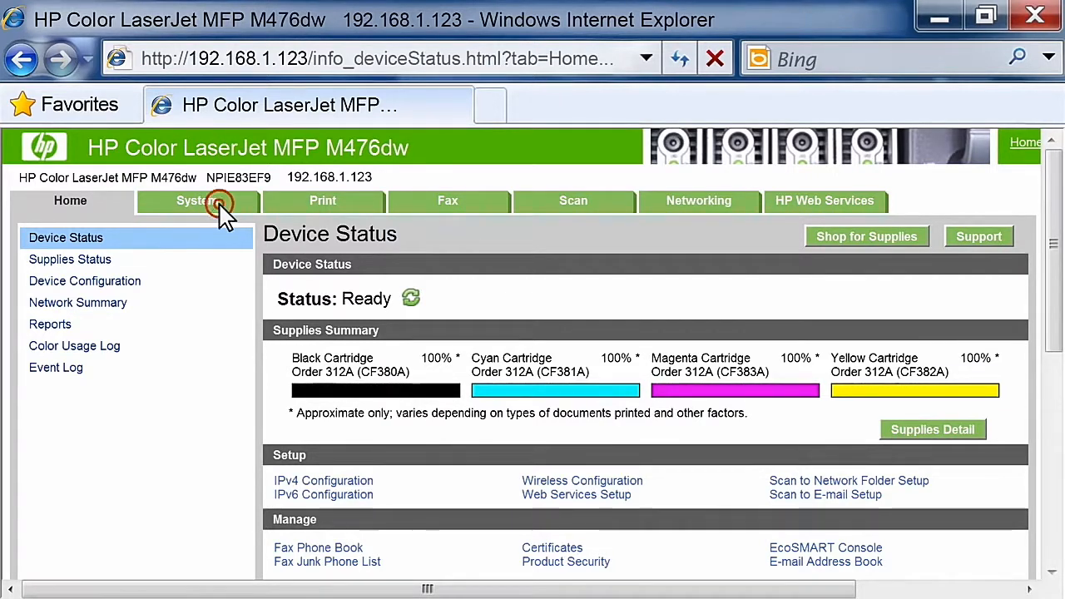
Under System > Administration, set Scan to Network Folder to On and apply it
{"action": "left_click", "coordinate": [196, 199]}
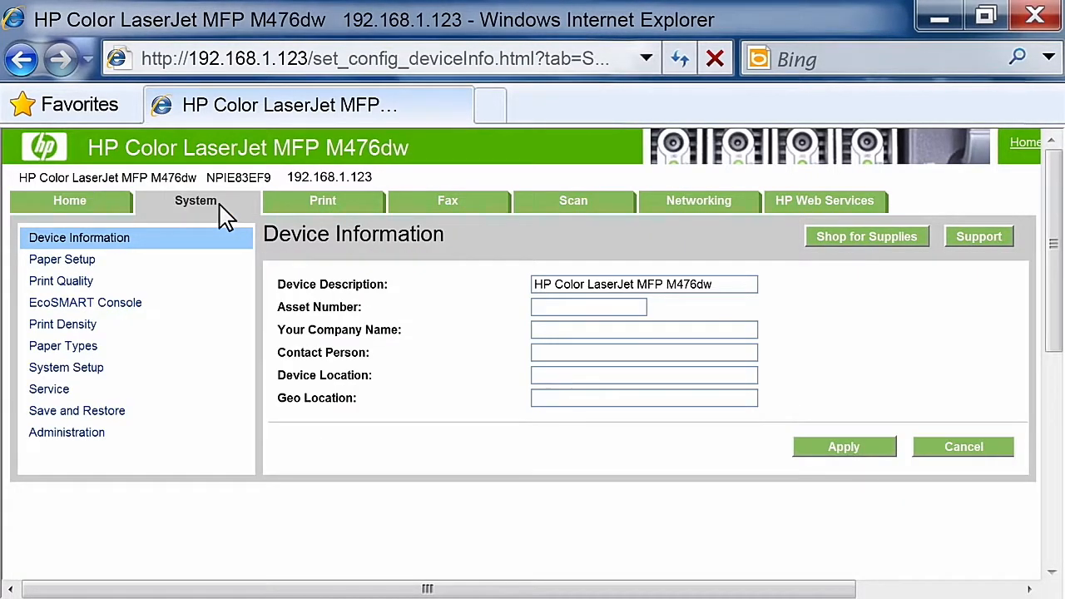
{"action": "mouse_move", "coordinate": [66, 433]}
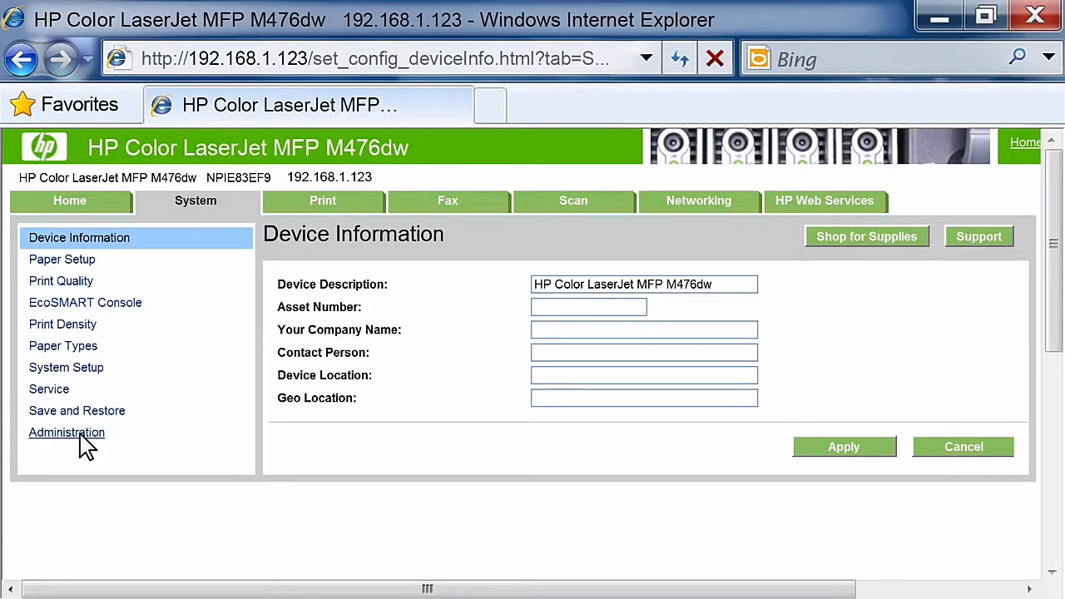
{"action": "left_click", "coordinate": [67, 432]}
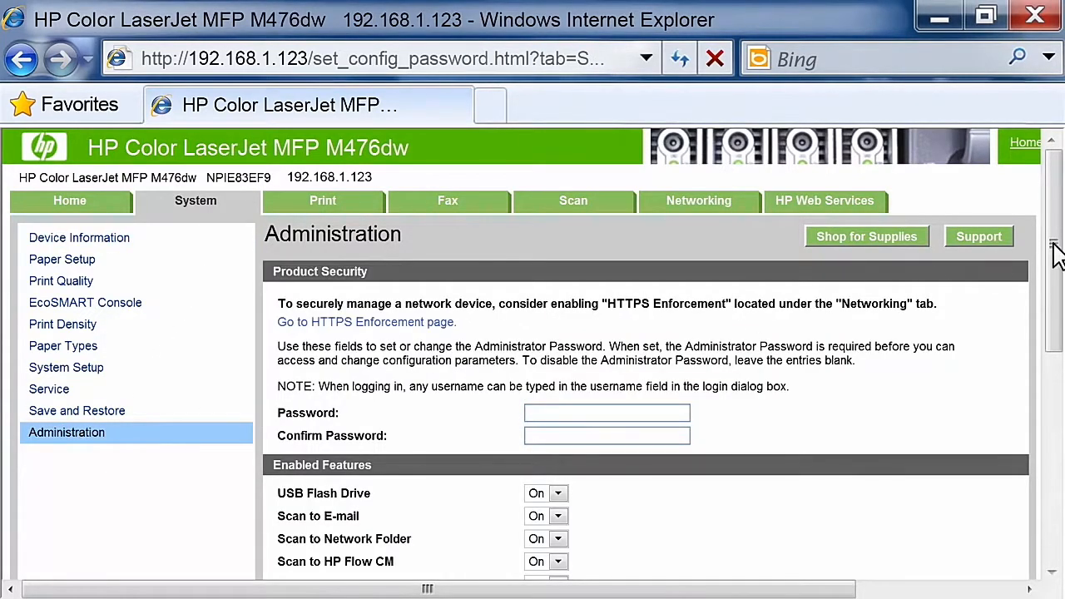
{"action": "scroll", "scroll_direction": "down", "scroll_amount": 3}
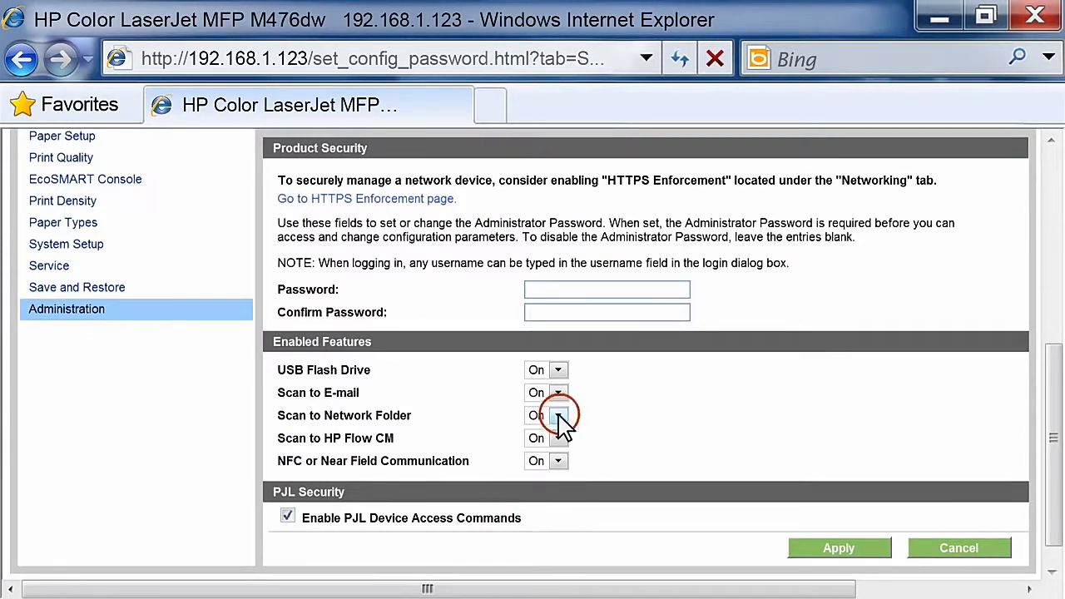
{"action": "left_click", "coordinate": [557, 416]}
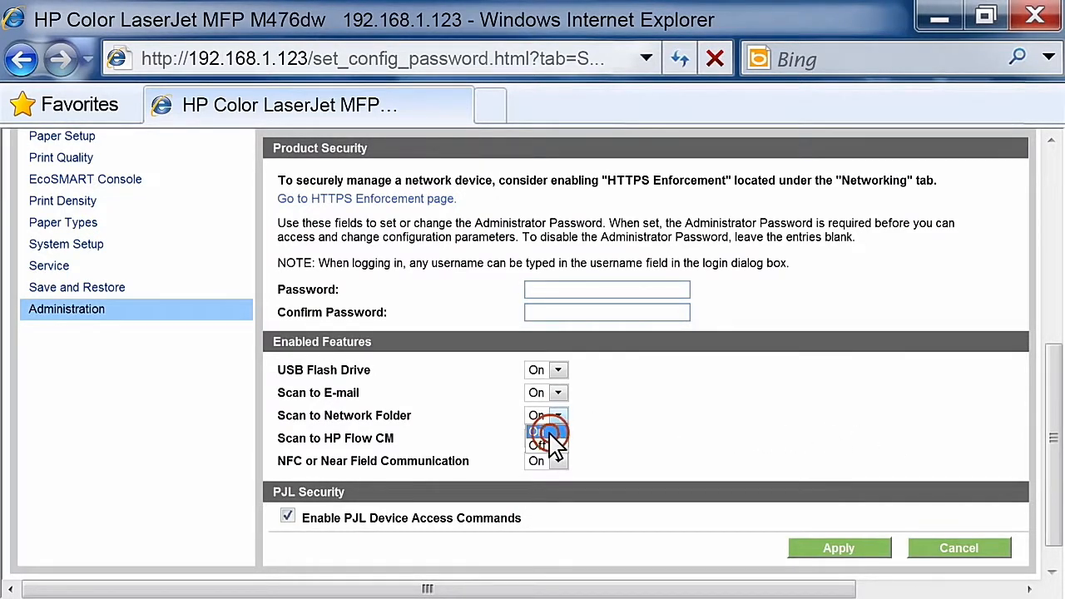
{"action": "left_click", "coordinate": [546, 438]}
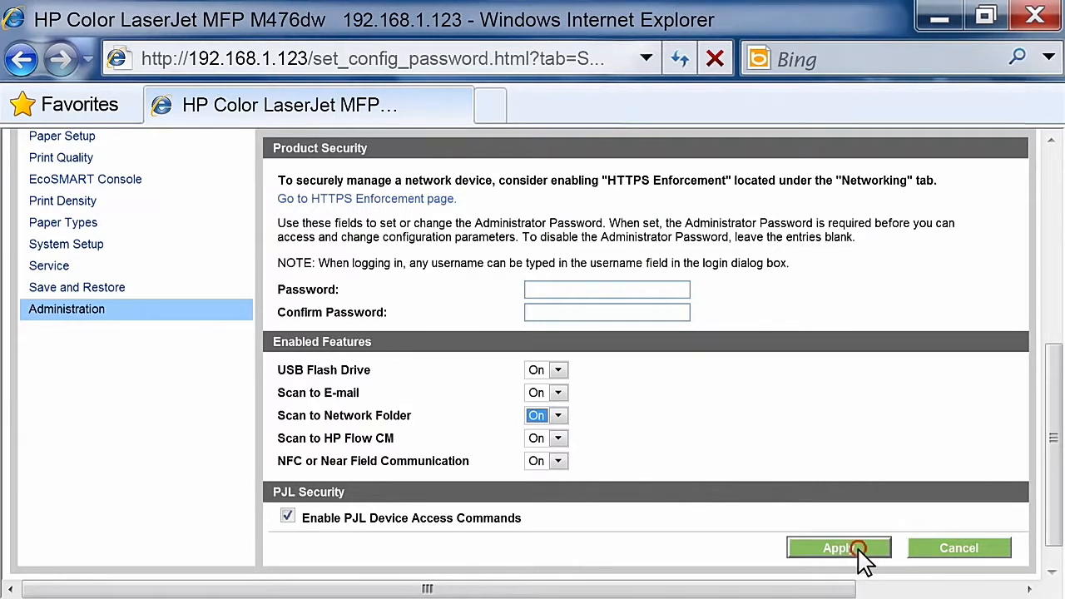
{"action": "left_click", "coordinate": [839, 548]}
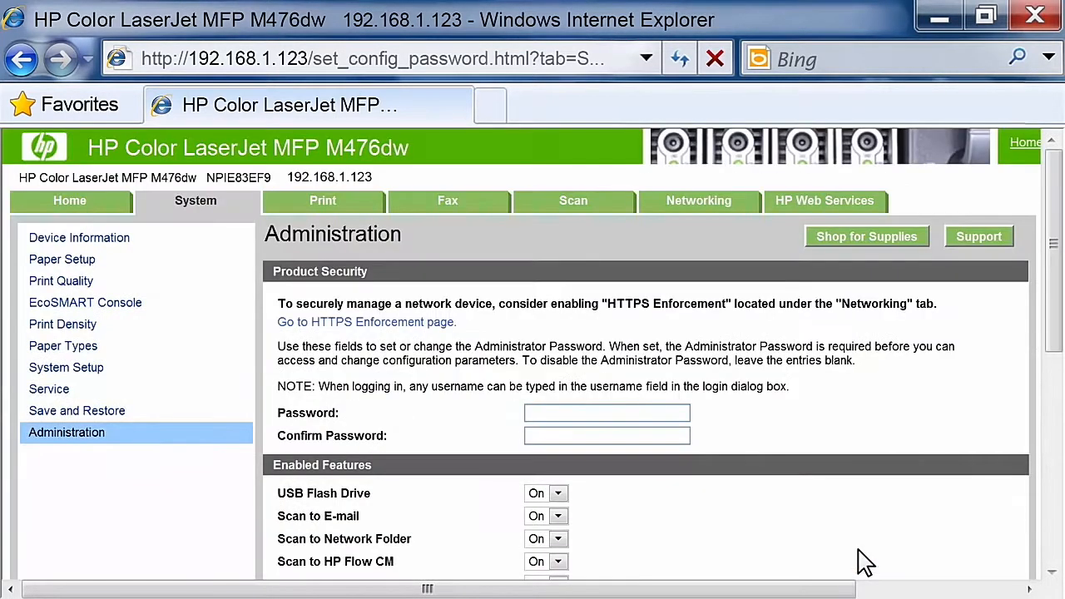
{"action": "mouse_move", "coordinate": [649, 283]}
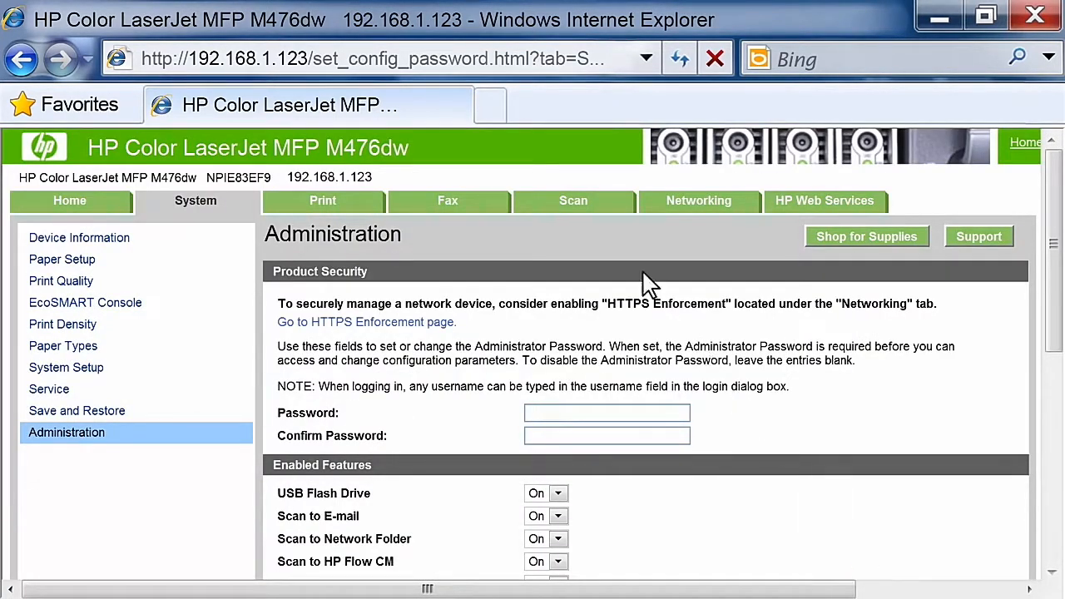
Start a new entry in Scan > Network Folder Setup
{"action": "left_click", "coordinate": [572, 199]}
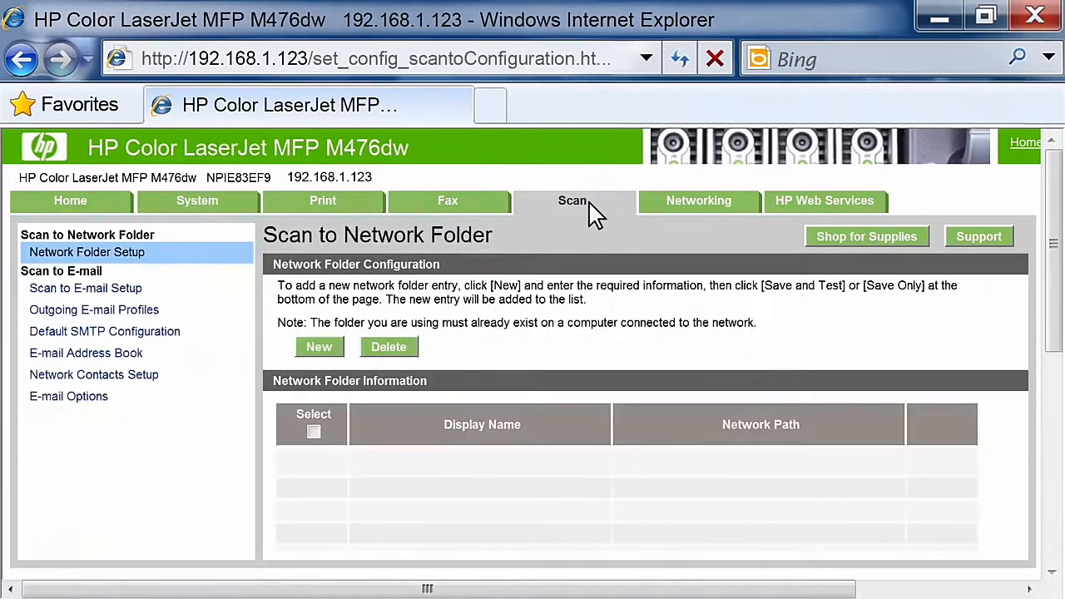
{"action": "mouse_move", "coordinate": [566, 220]}
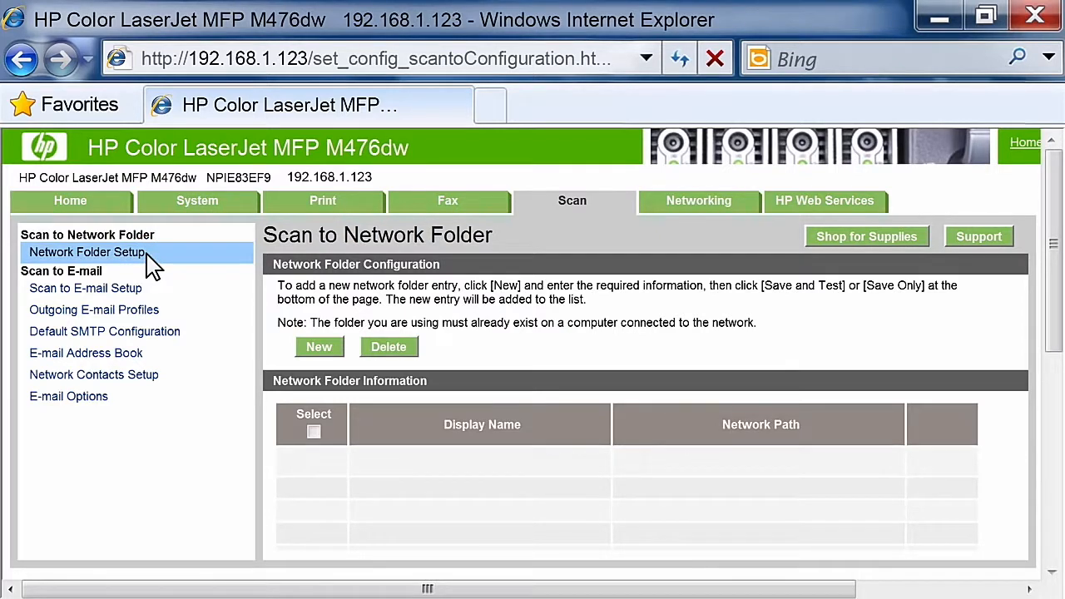
{"action": "mouse_move", "coordinate": [250, 317]}
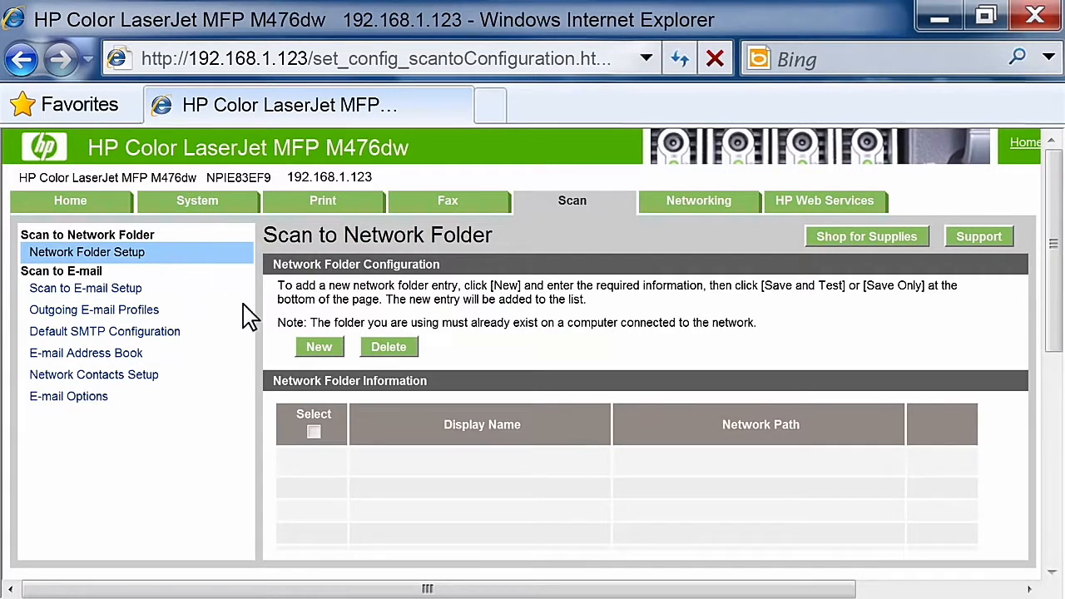
{"action": "left_click", "coordinate": [320, 348]}
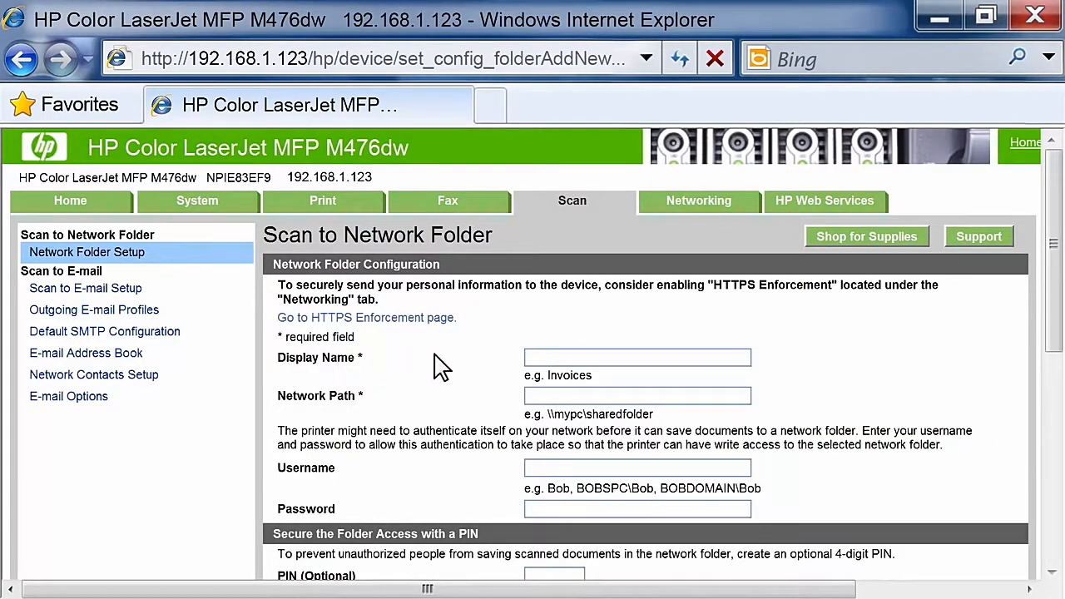
Name the entry MyNetworkFolder with network path \\Mycomputer.Mydomain\MyShareFolder
{"action": "type", "text": "MyNetworkFolder"}
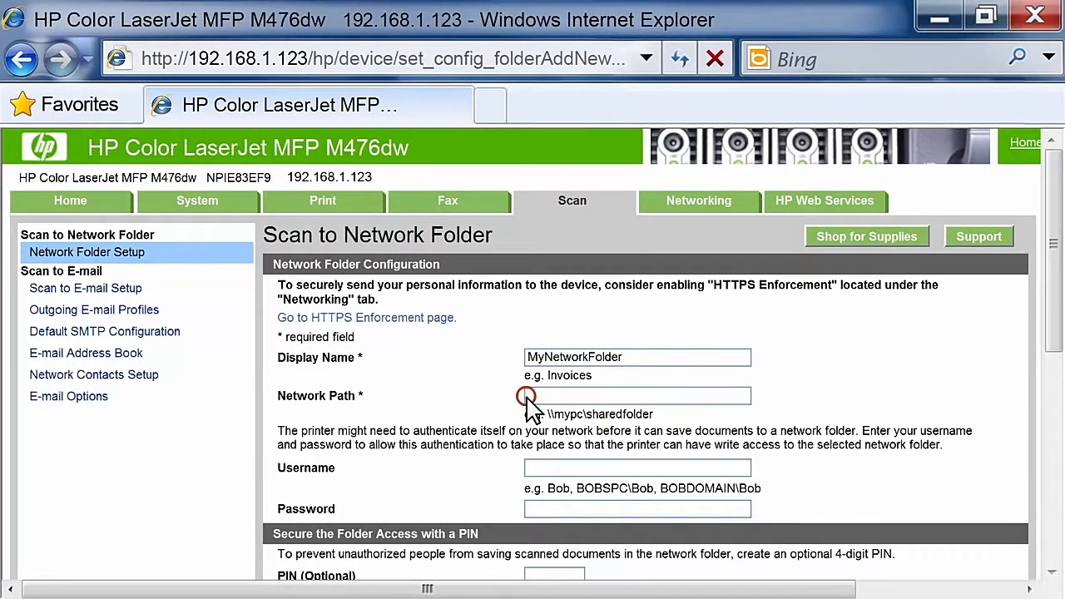
{"action": "type", "text": "\\\\Mycomputer.Mydomain\\MyShareFolder"}
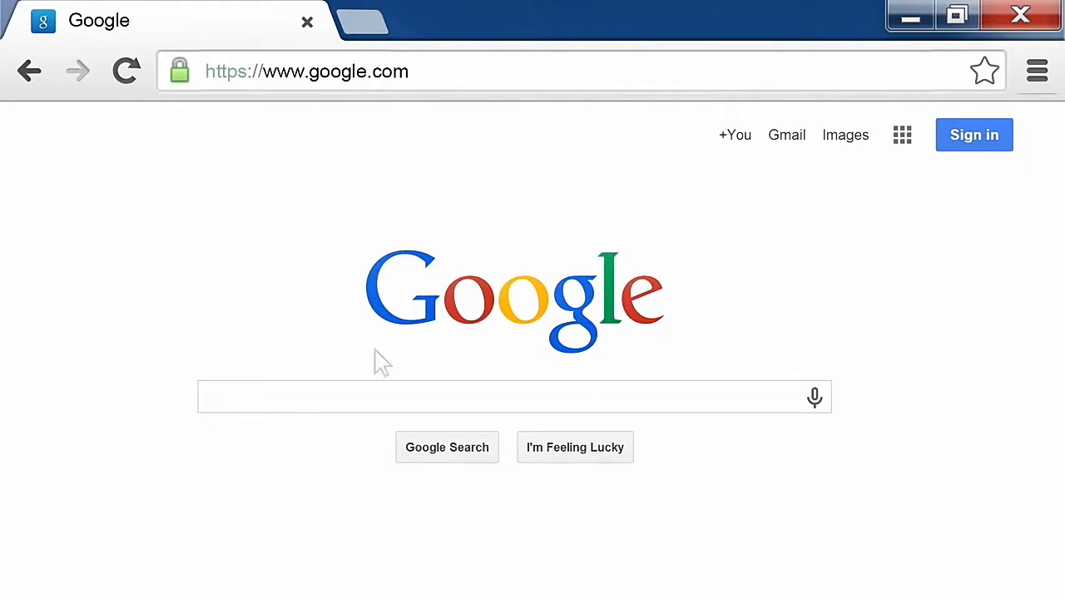
Search Google for how to share a folder in Windows and browse the results
{"action": "left_click", "coordinate": [512, 396]}
{"action": "type", "text": "how to share a folder"}
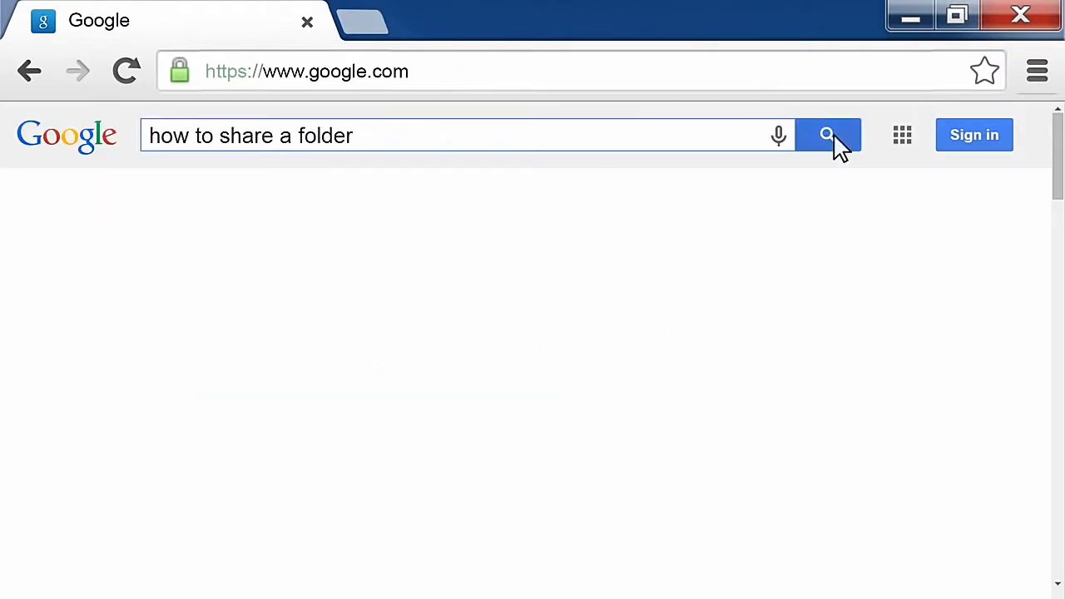
{"action": "left_click", "coordinate": [826, 135]}
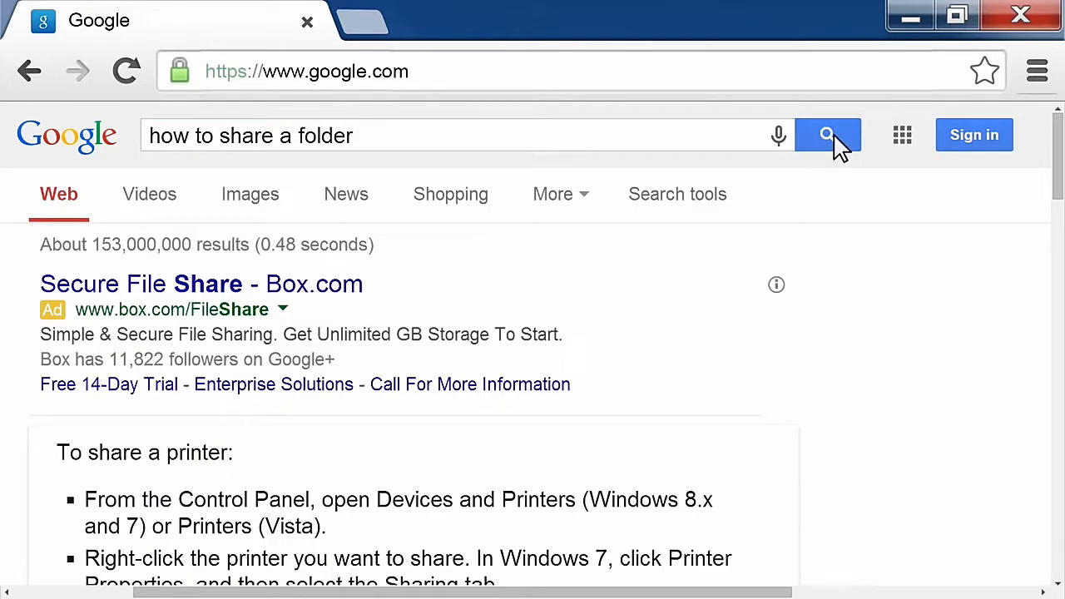
{"action": "scroll", "scroll_direction": "down", "scroll_amount": 3}
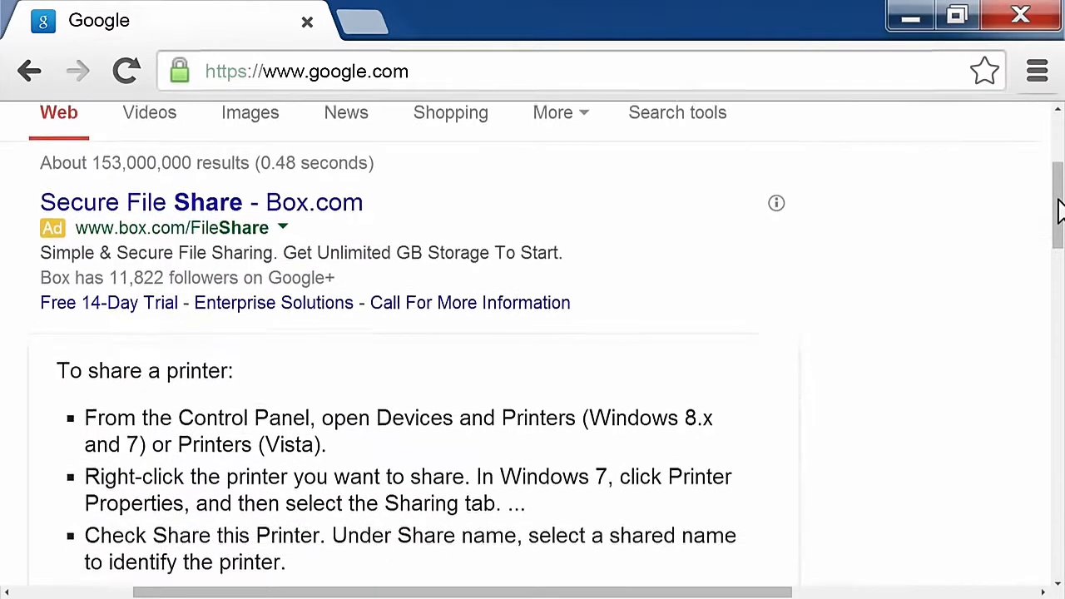
{"action": "scroll", "scroll_direction": "down", "scroll_amount": 3}
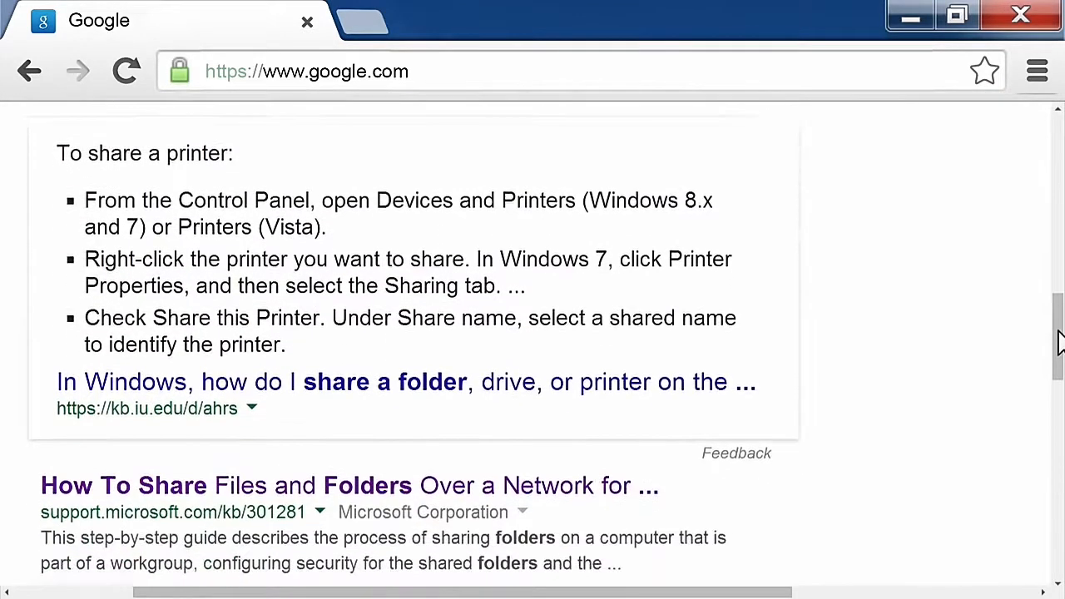
{"action": "scroll", "scroll_direction": "down", "scroll_amount": 3}
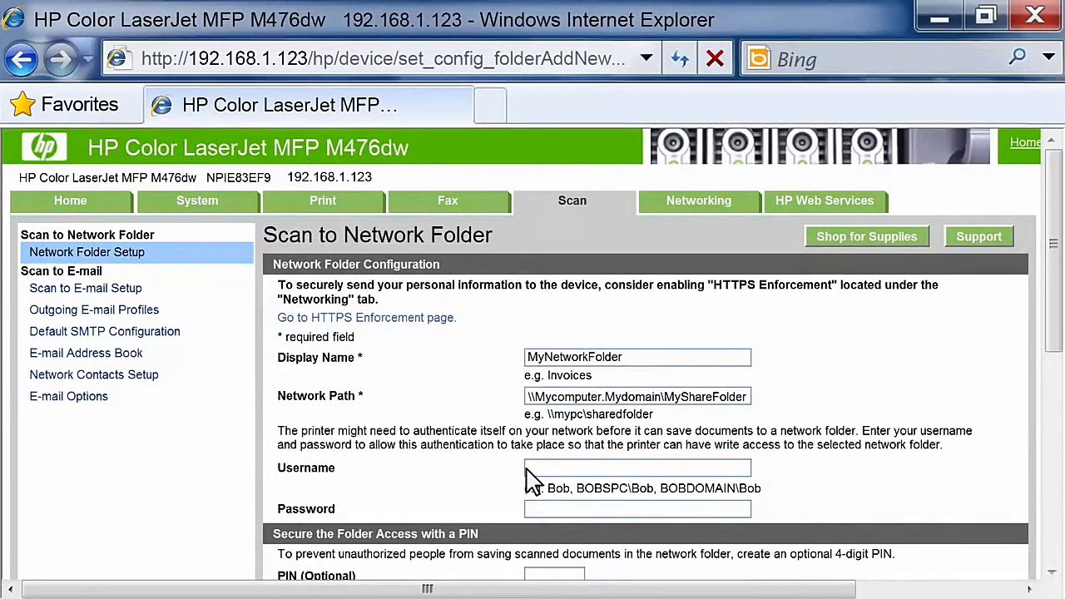
Enter username User1 with its password, a 4-digit PIN, and file name prefix MyScan
{"action": "type", "text": "User1"}
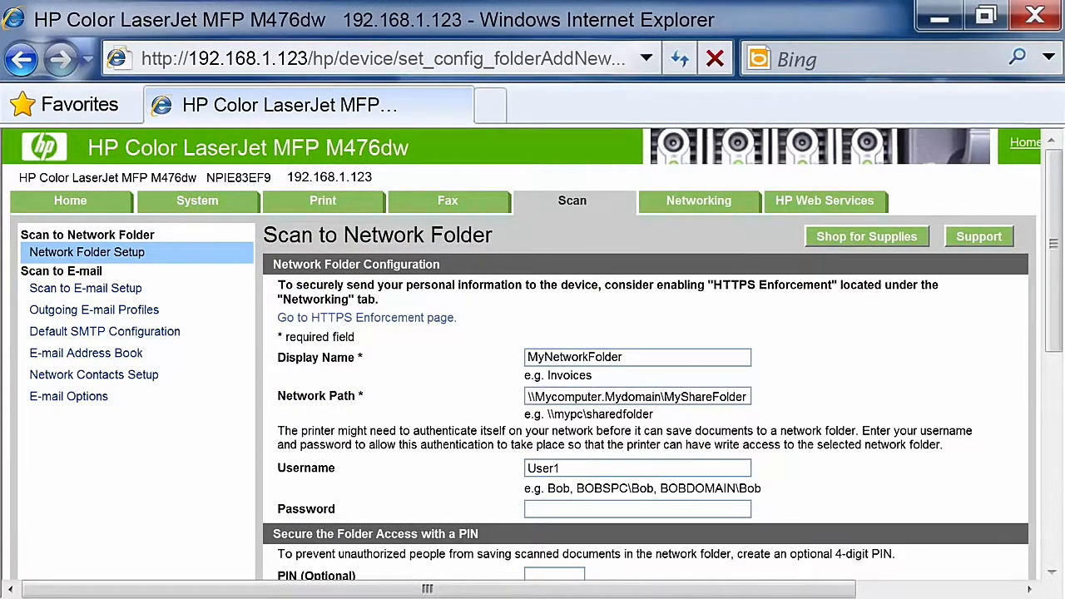
{"action": "type", "text": "•"}
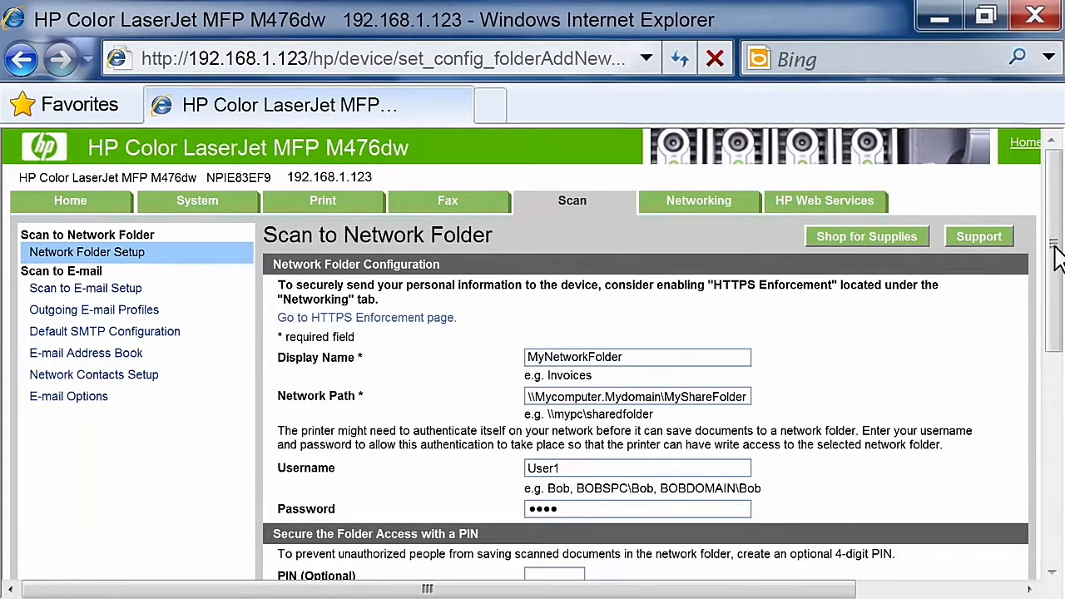
{"action": "scroll", "scroll_direction": "down", "scroll_amount": 3}
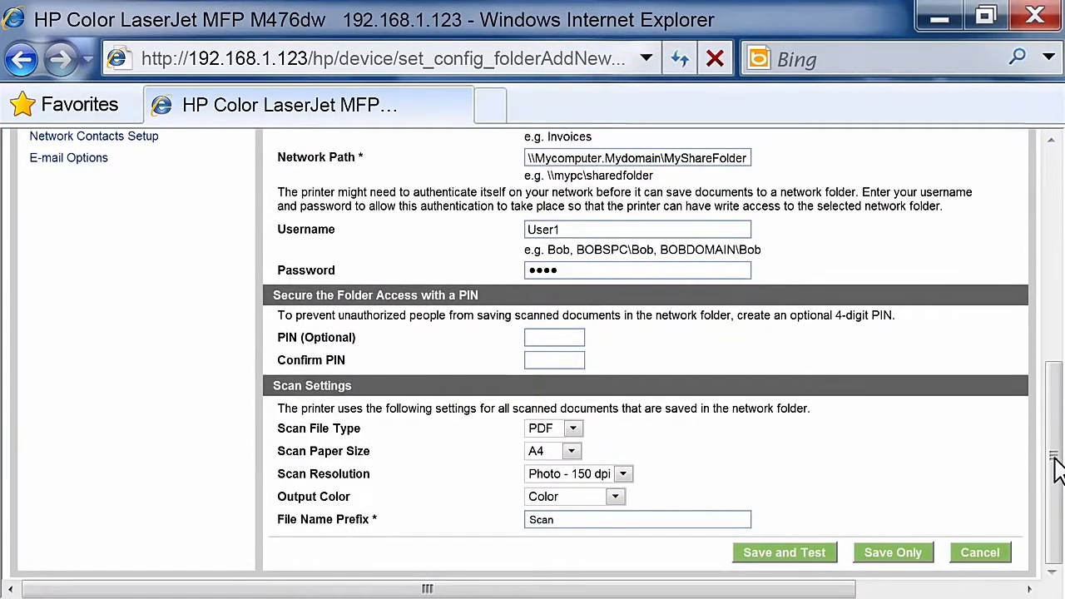
{"action": "mouse_move", "coordinate": [1001, 459]}
{"action": "type", "text": "MyS"}
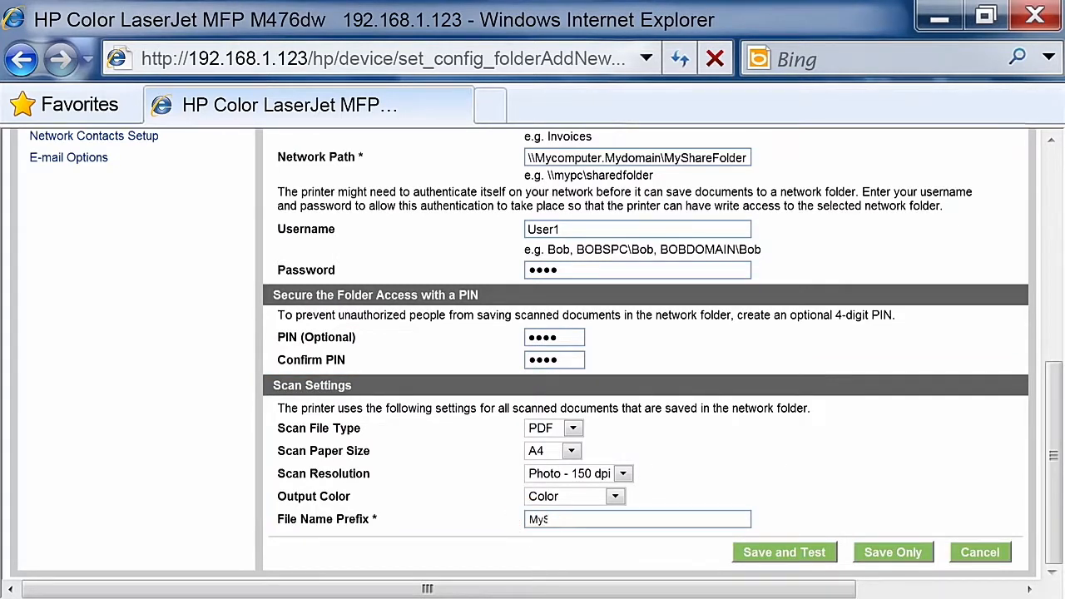
{"action": "type", "text": "can"}
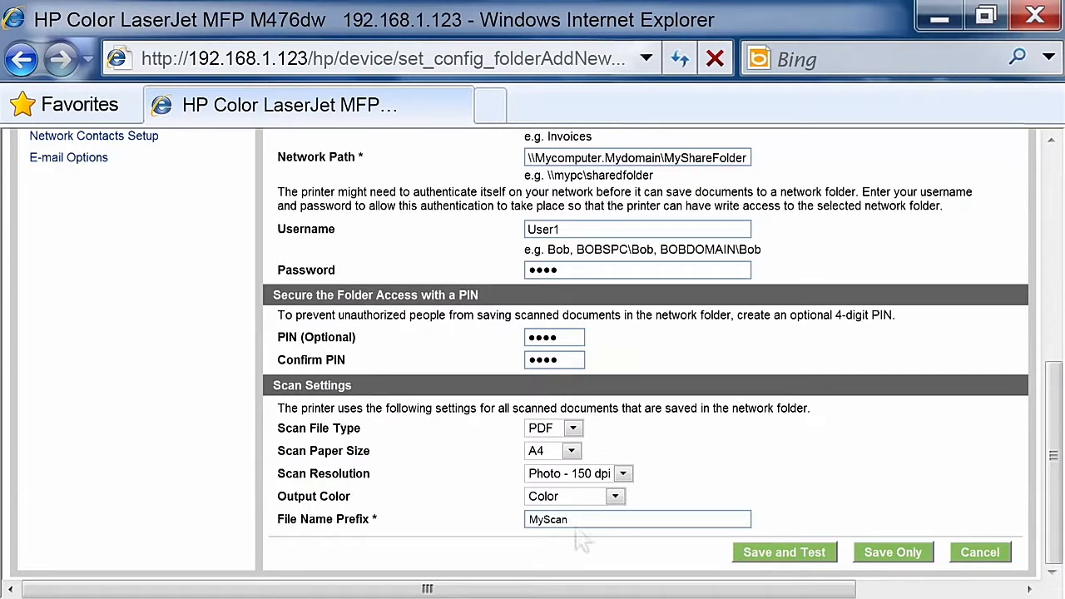
{"action": "mouse_move", "coordinate": [784, 552]}
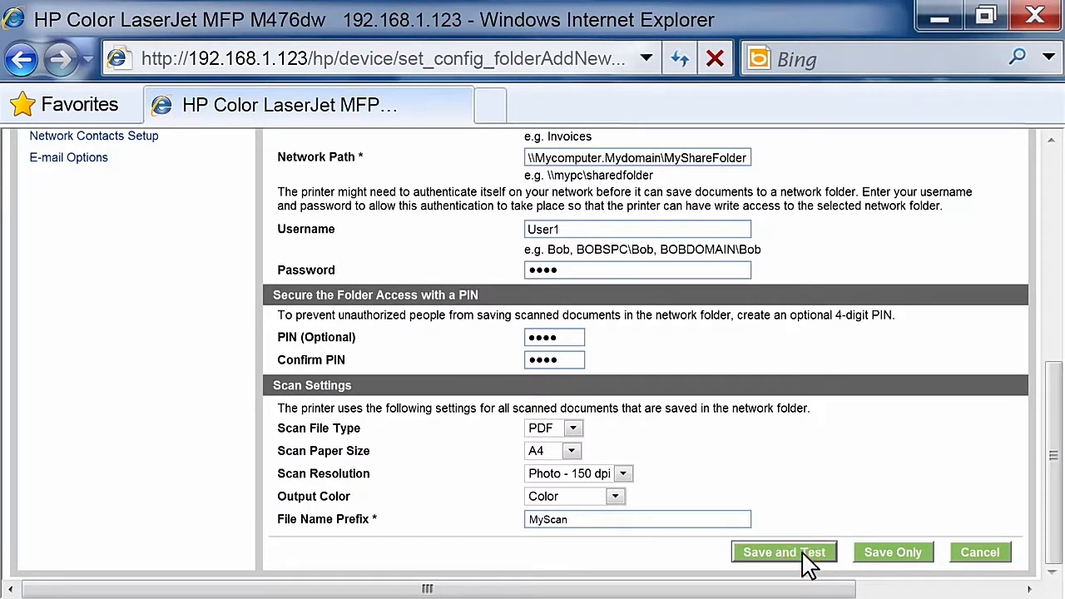
Save and Test the folder entry and acknowledge the successful connection test
{"action": "left_click", "coordinate": [782, 552]}
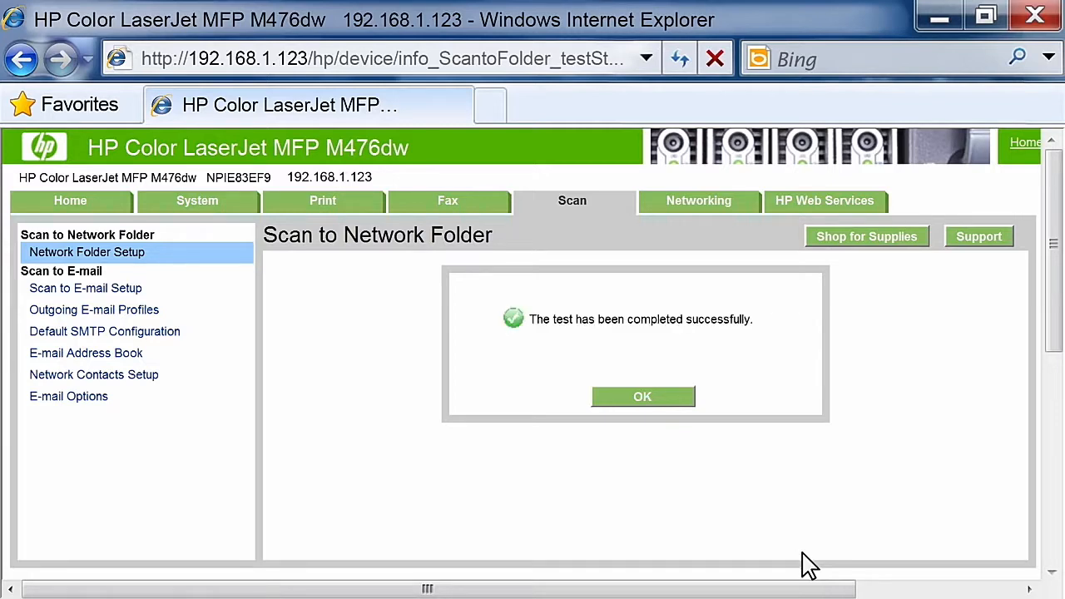
{"action": "left_click", "coordinate": [643, 396]}
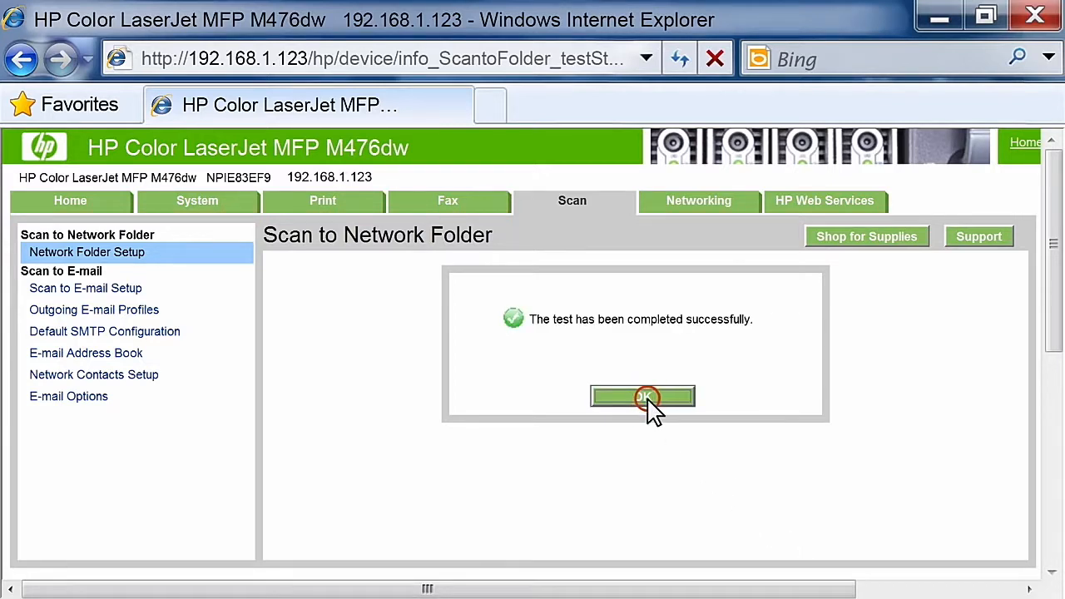
{"action": "left_click", "coordinate": [642, 396]}
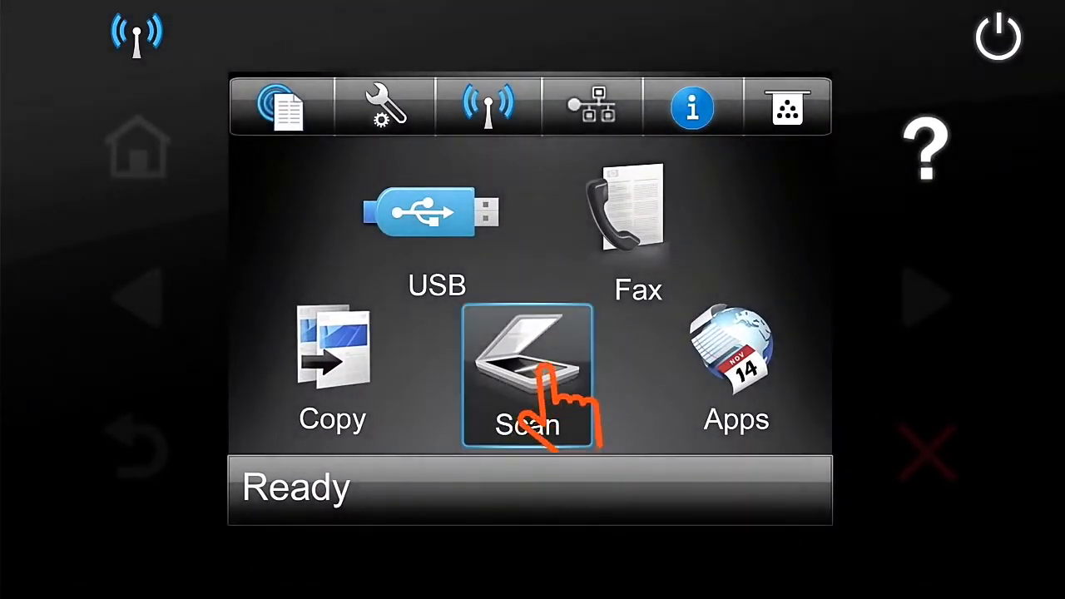
Choose Scan to Network Folder on the control panel and unlock it with the 4-digit PIN
{"action": "left_click", "coordinate": [527, 374]}
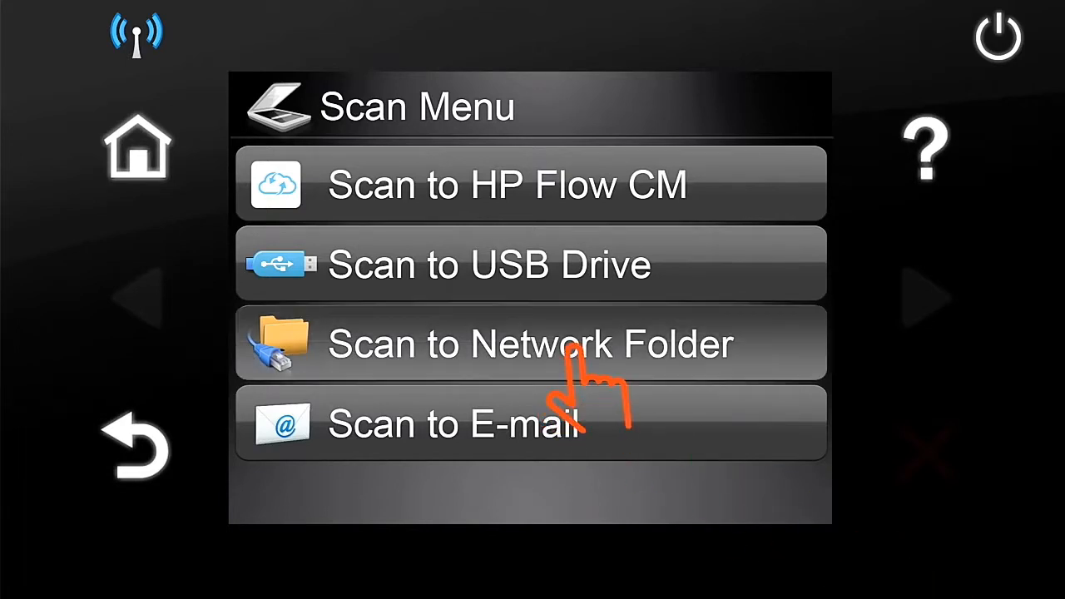
{"action": "left_click", "coordinate": [529, 343]}
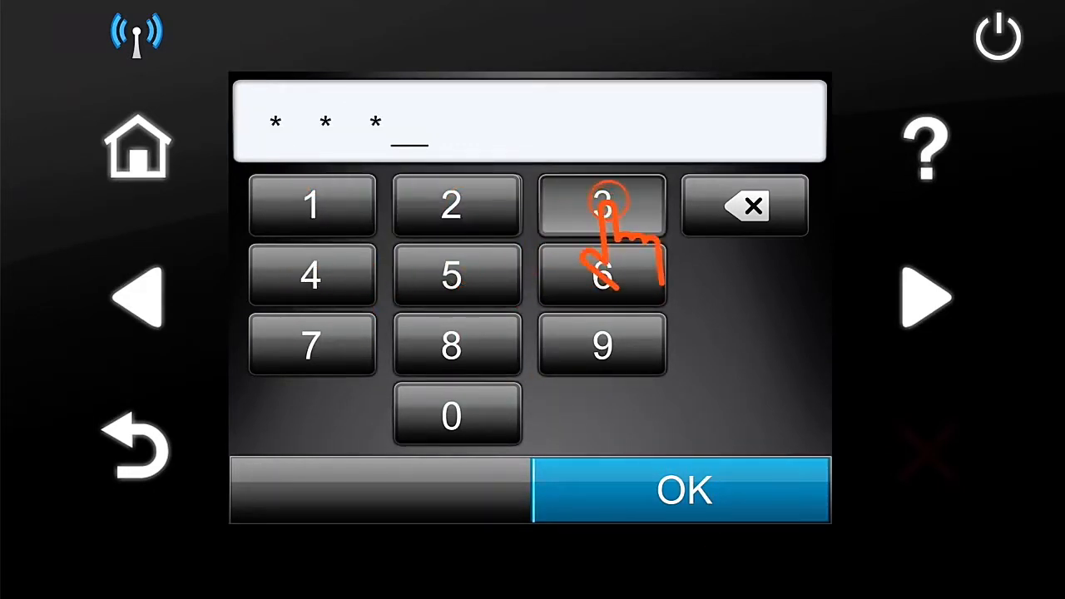
{"action": "left_click", "coordinate": [602, 207]}
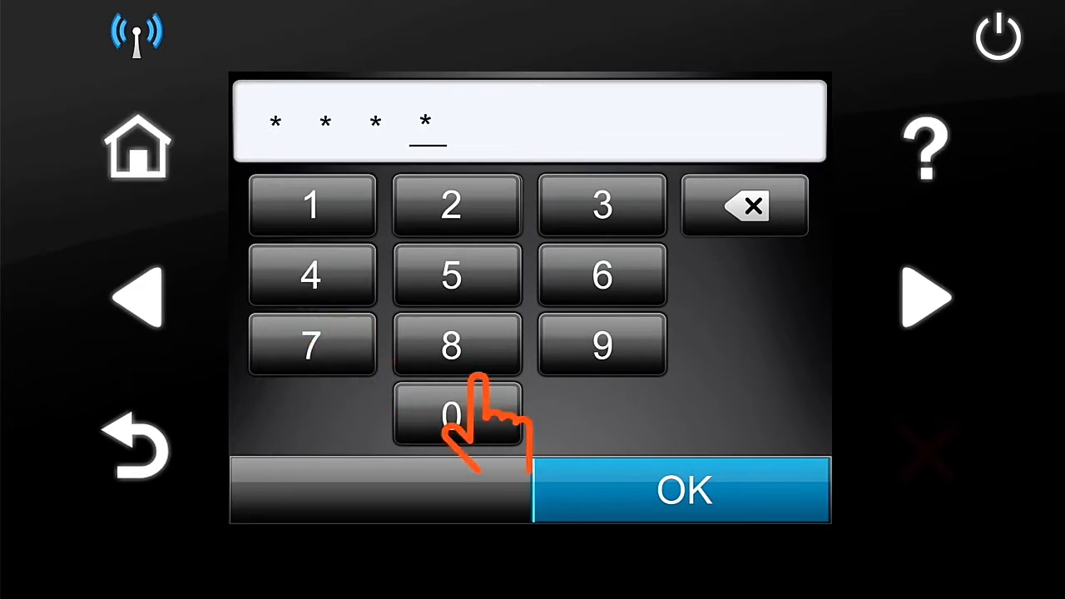
{"action": "left_click", "coordinate": [683, 489]}
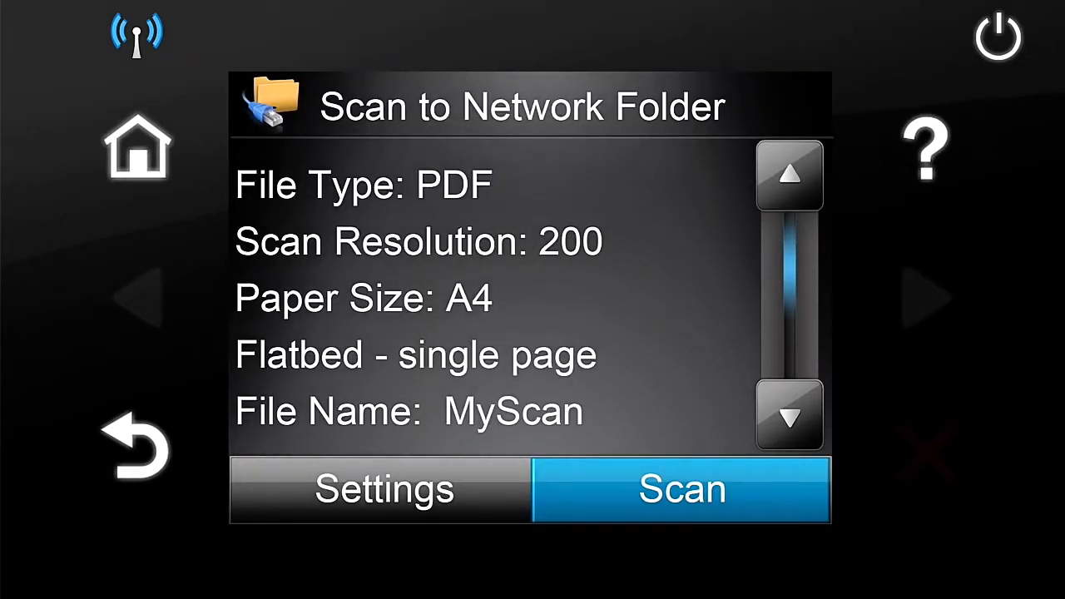
Review the scan settings, scan the page and confirm MyScan.pdf was saved to the folder
{"action": "left_click", "coordinate": [382, 489]}
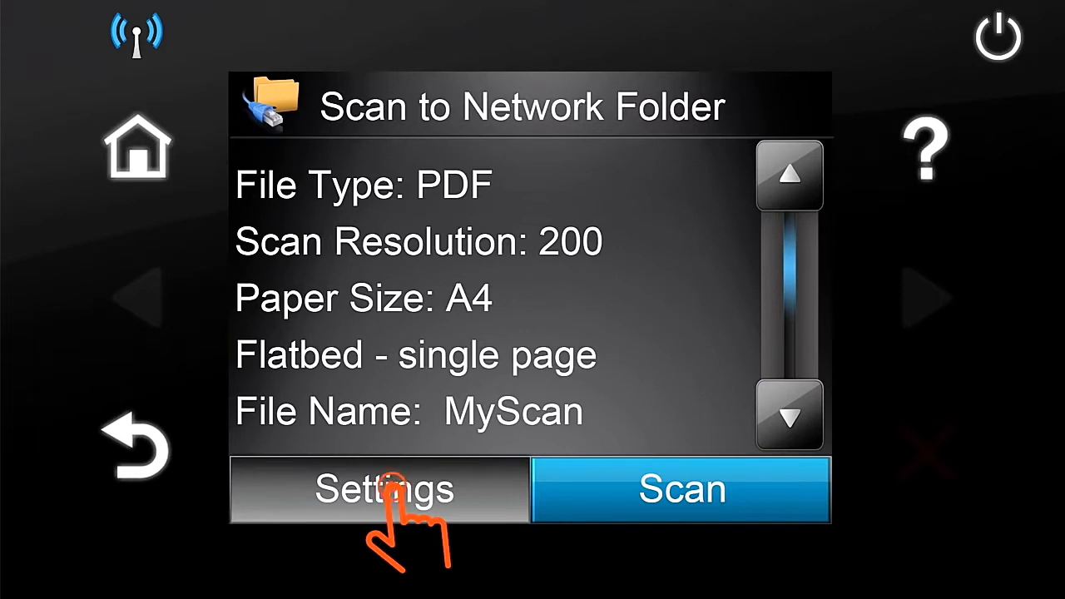
{"action": "left_click", "coordinate": [383, 489]}
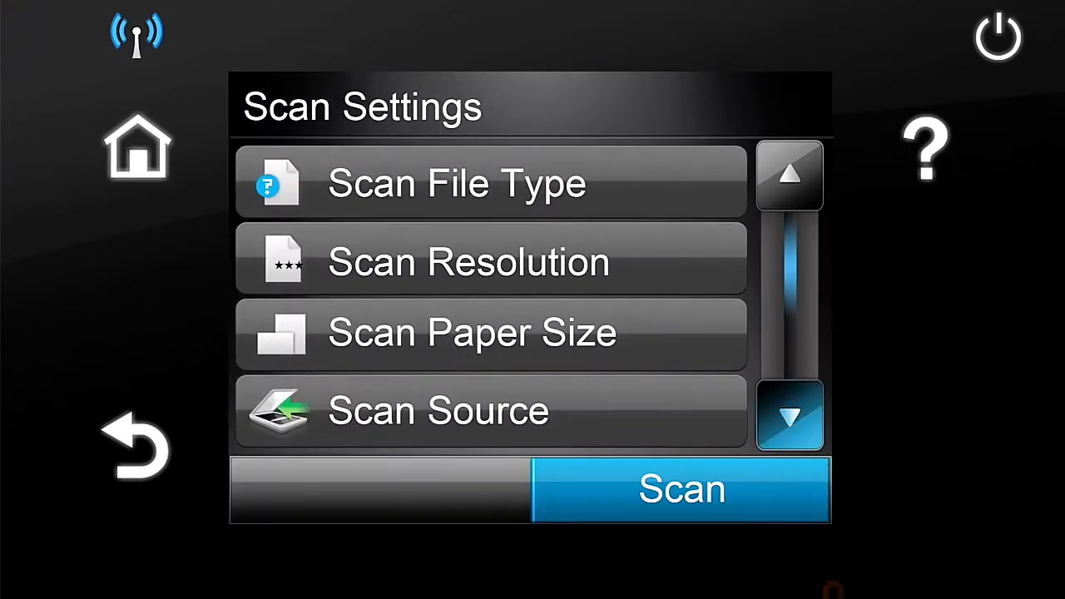
{"action": "left_click", "coordinate": [789, 414]}
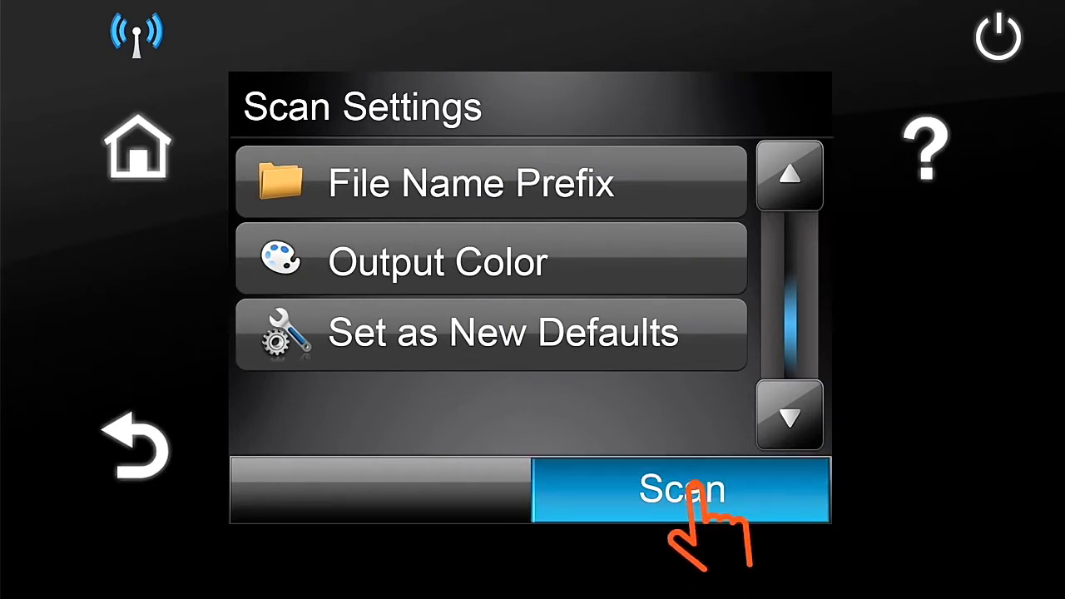
{"action": "left_click", "coordinate": [682, 490]}
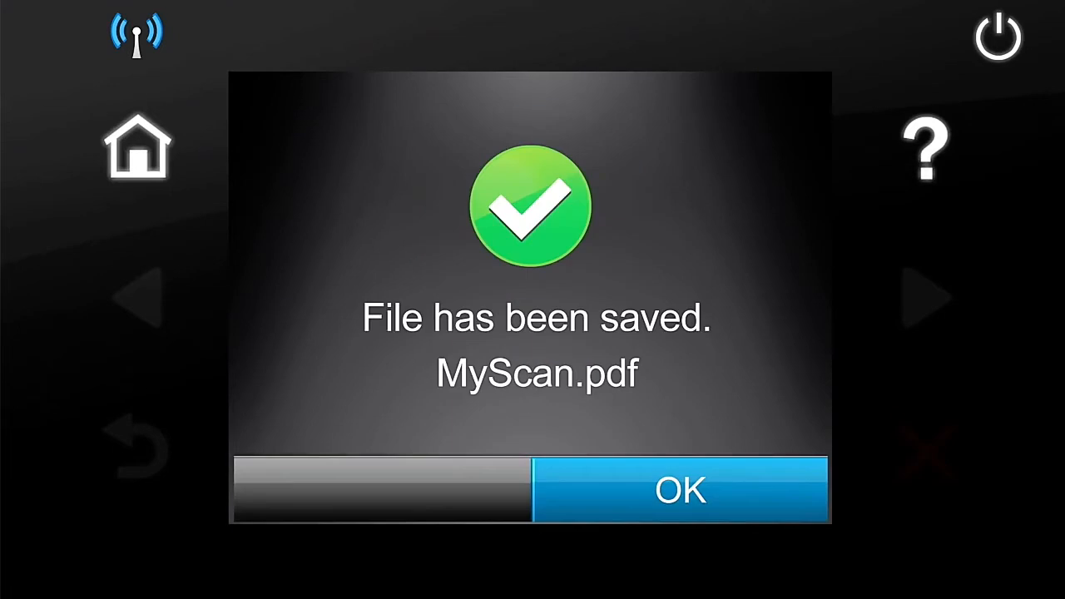
{"action": "left_click", "coordinate": [679, 489]}
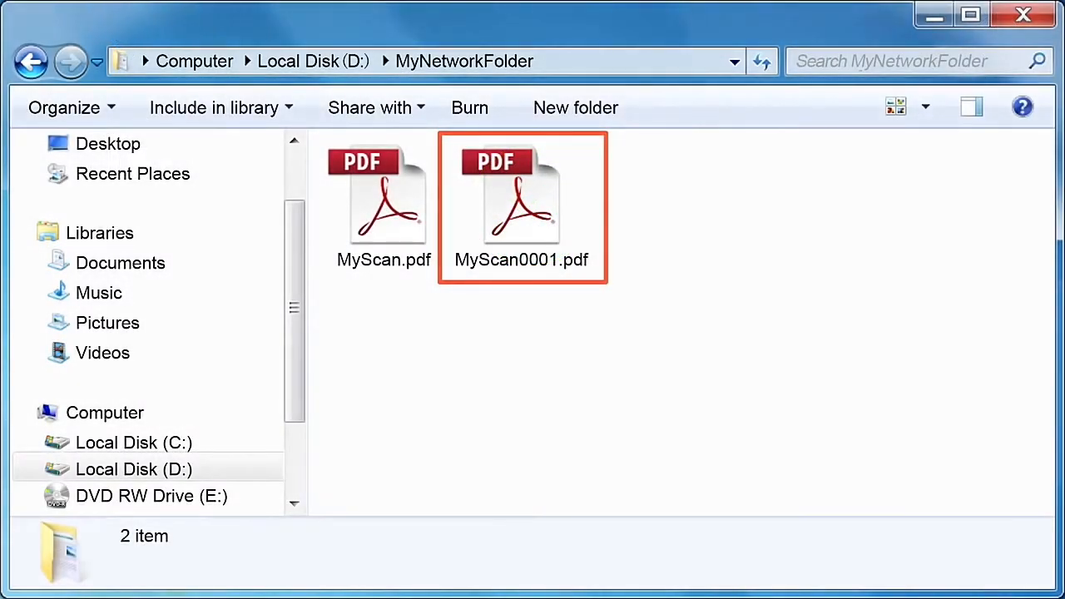